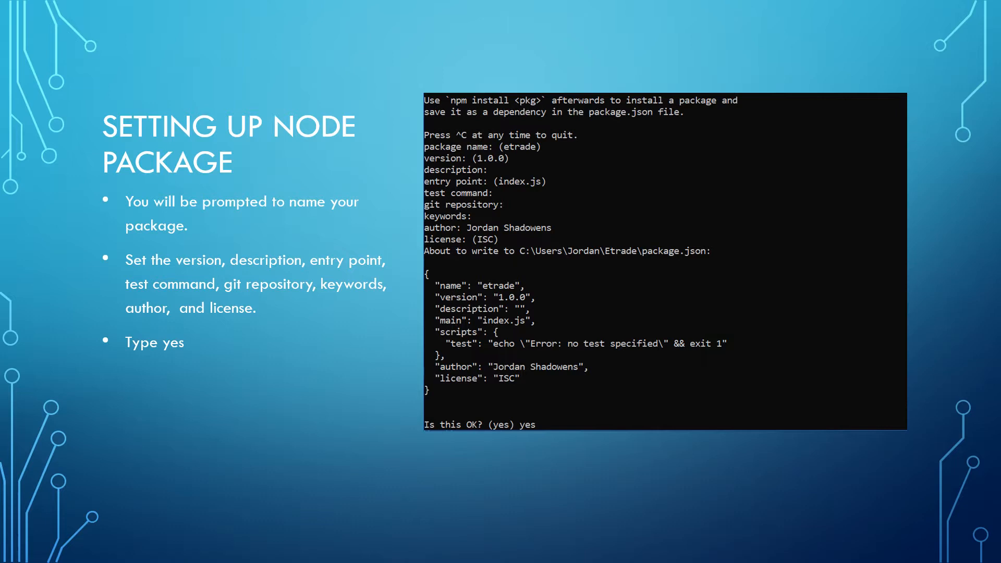
key(Right)
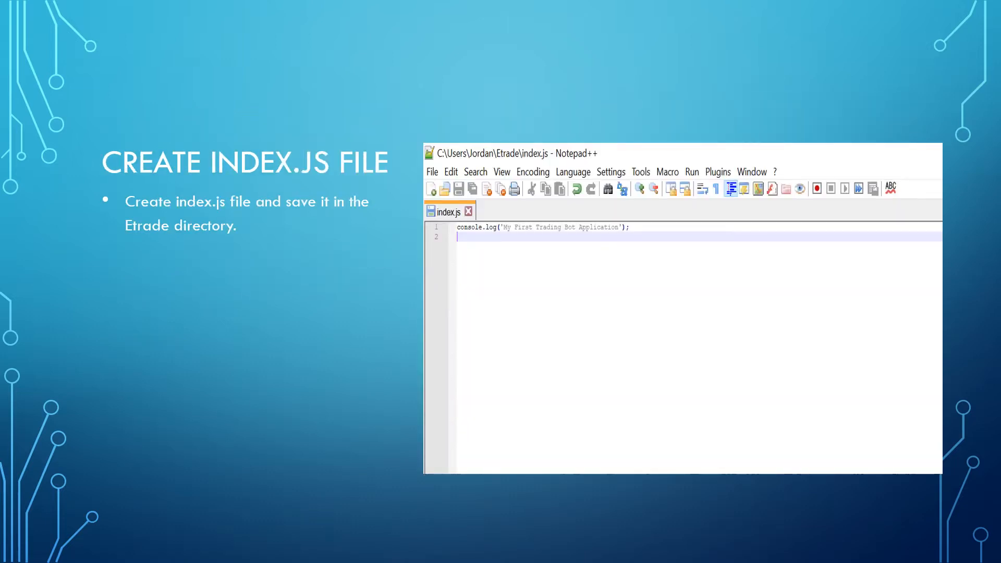